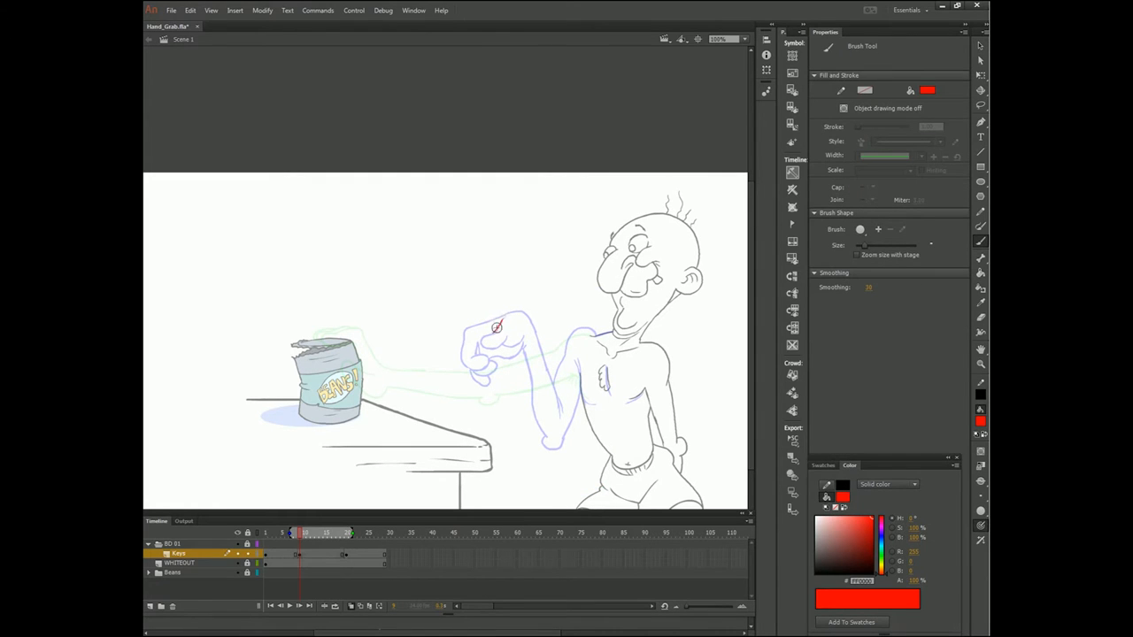
- Sketch rough red breakdown hands on an in-between frame between the start and can-grab poses
drag(478, 341, 513, 331)
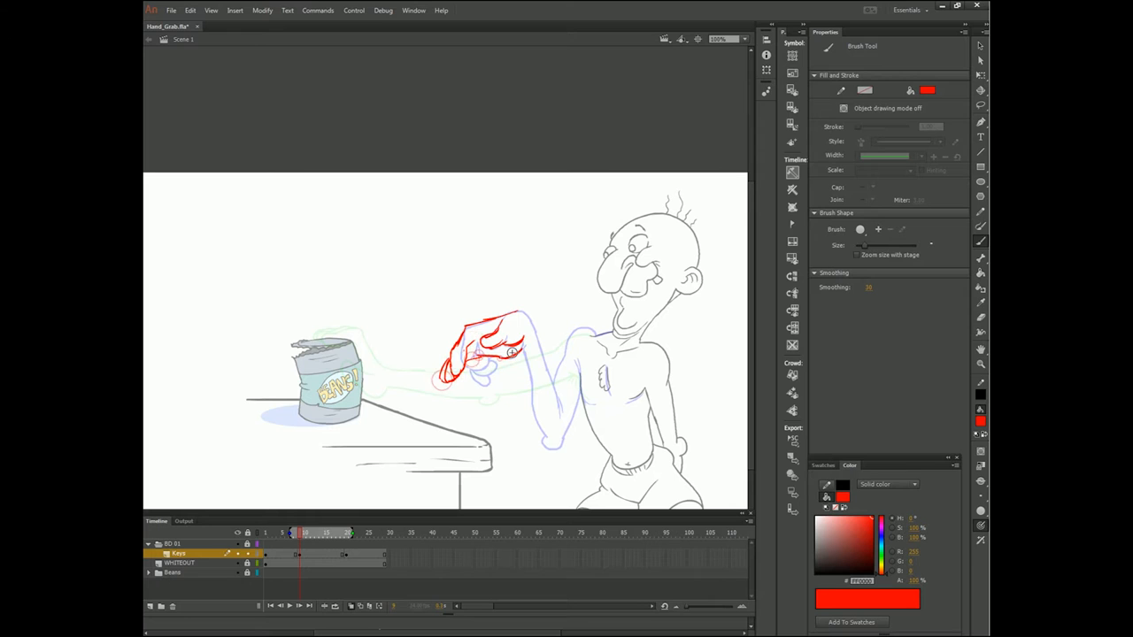
click(438, 381)
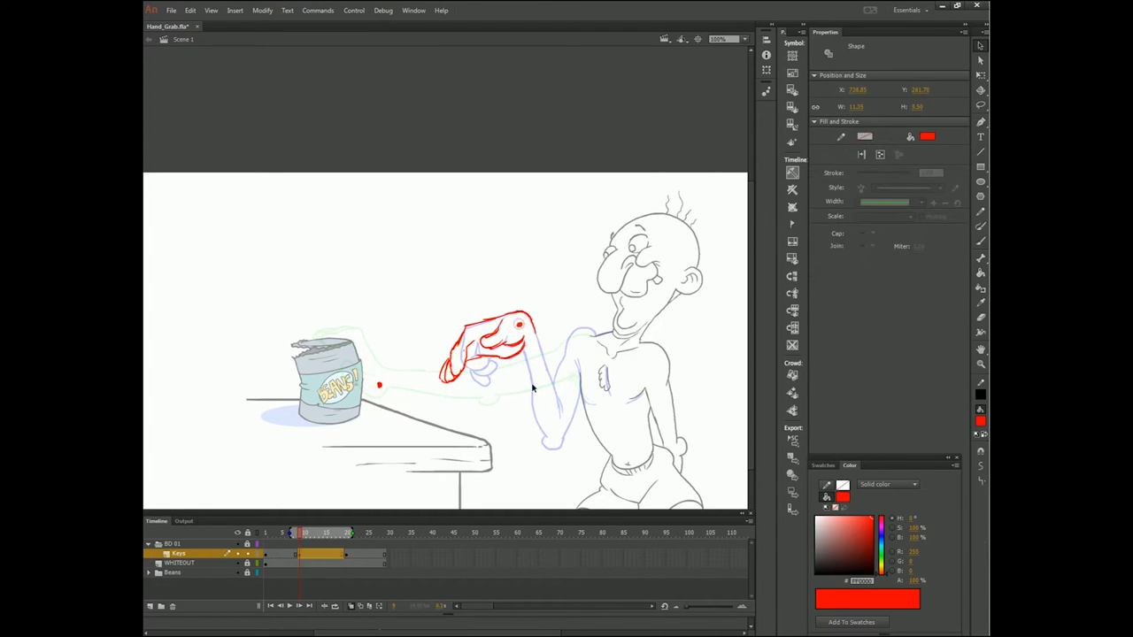
click(518, 340)
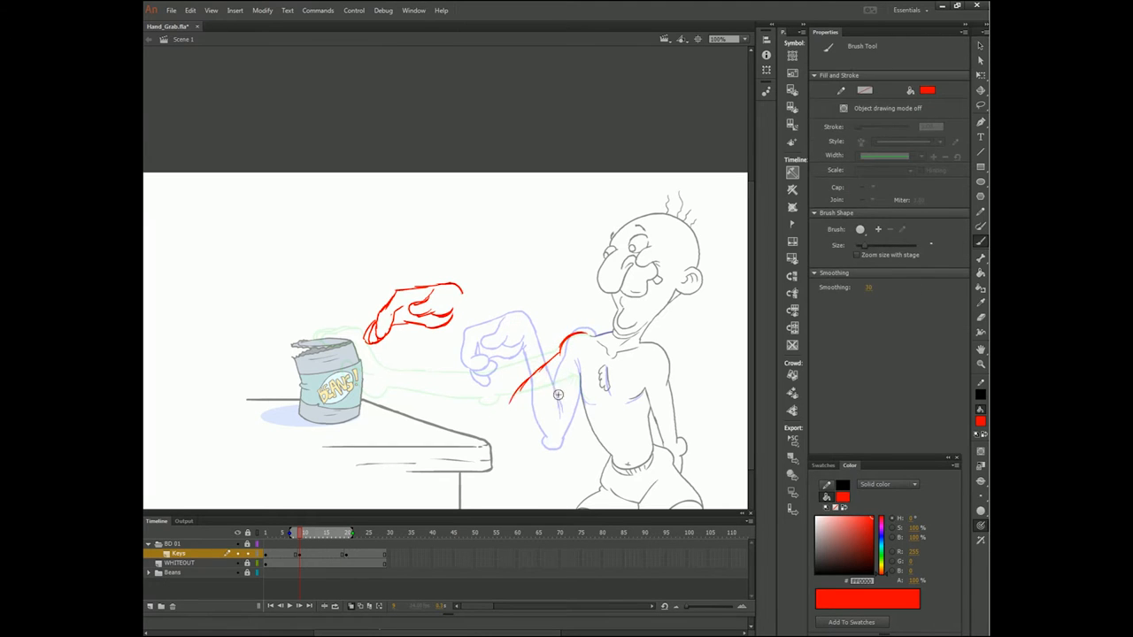
drag(460, 288, 504, 411)
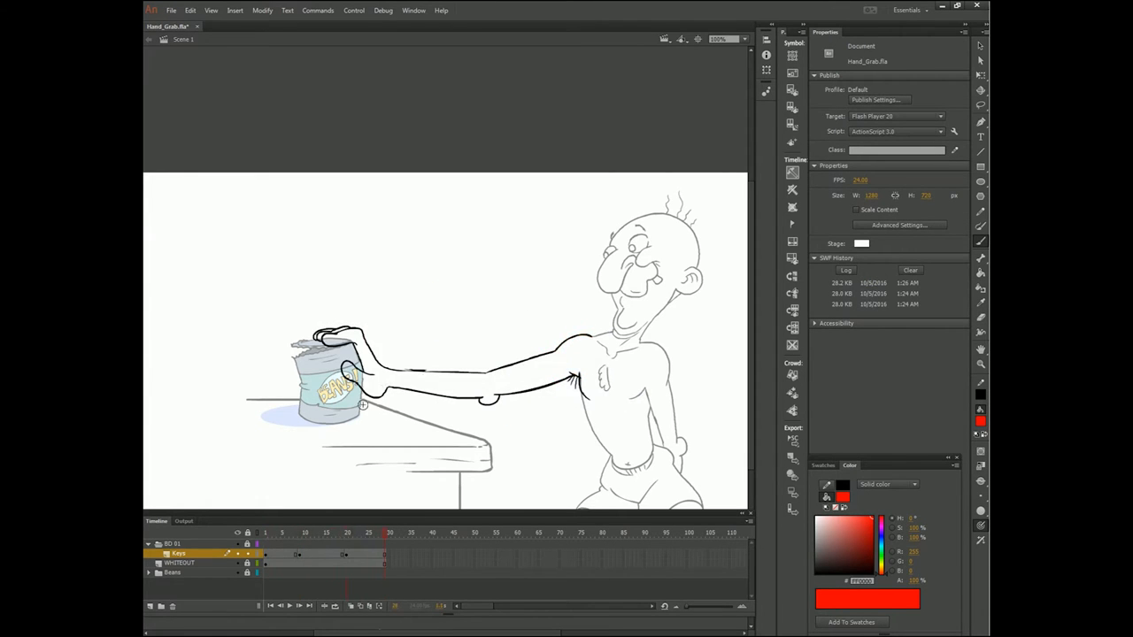
- Add a Keys keyframe and brush a red arm dipping below the table, fingers reaching the can
click(304, 533)
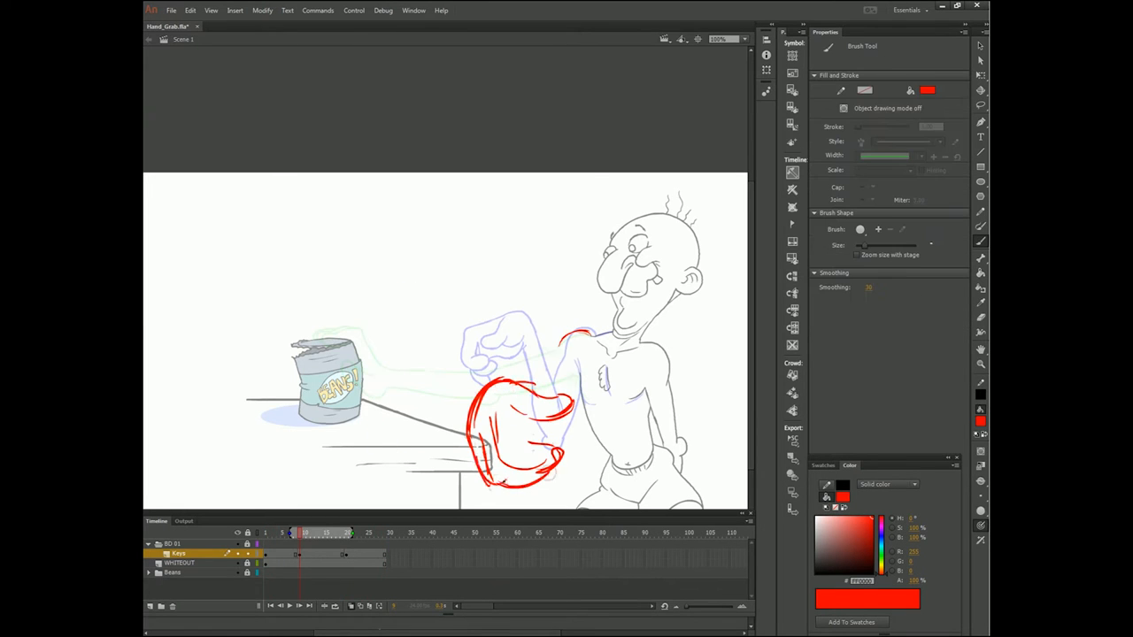
click(308, 555)
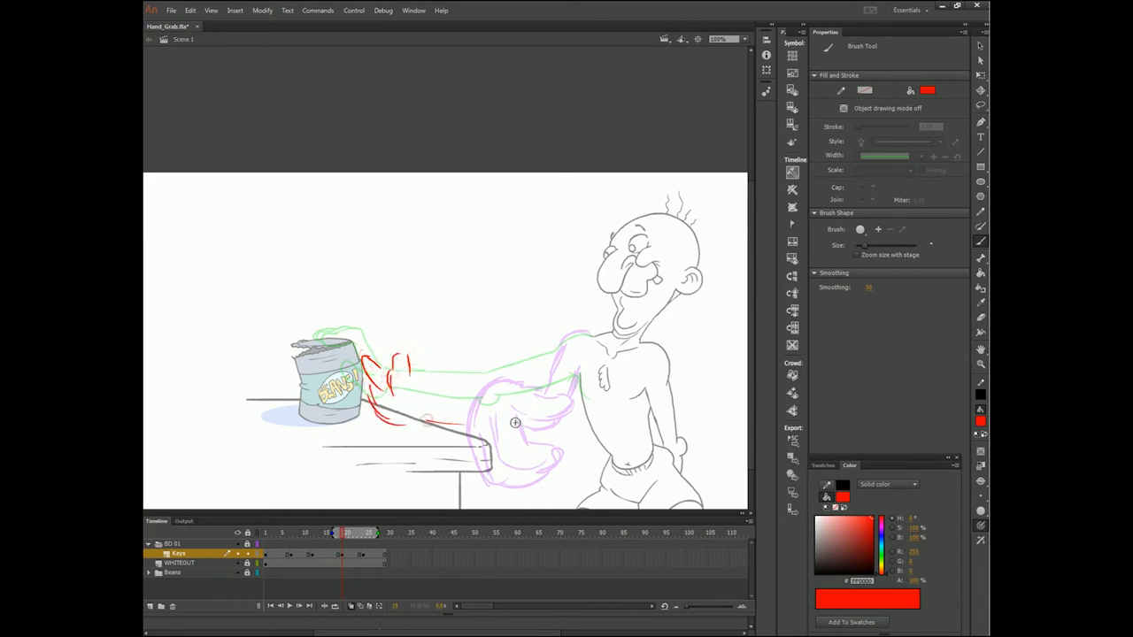
drag(516, 423, 575, 334)
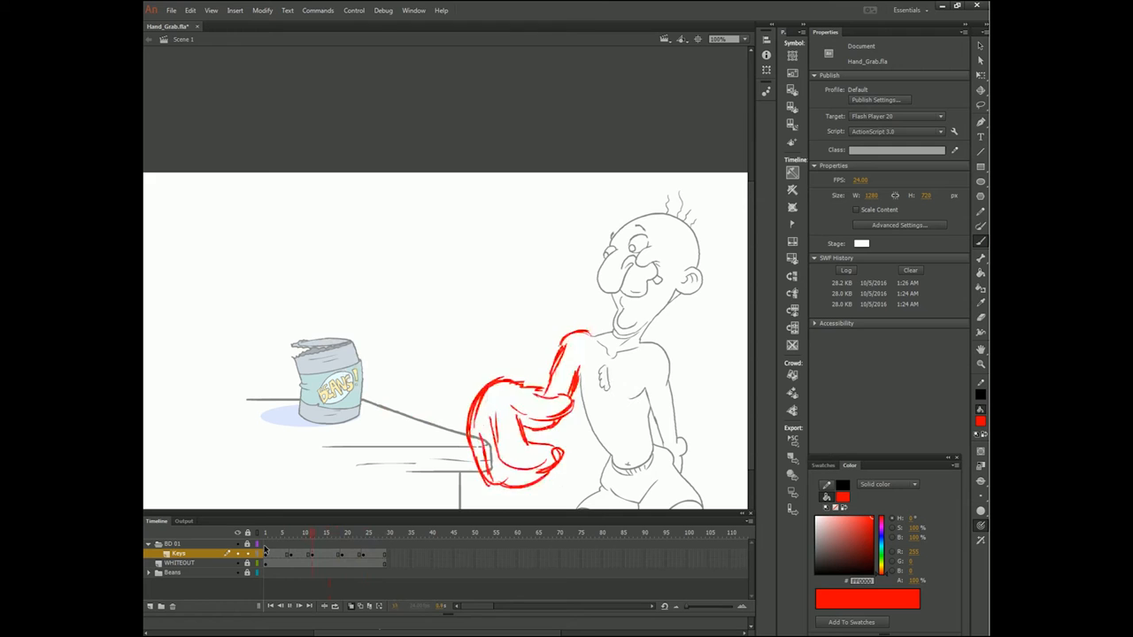
click(367, 532)
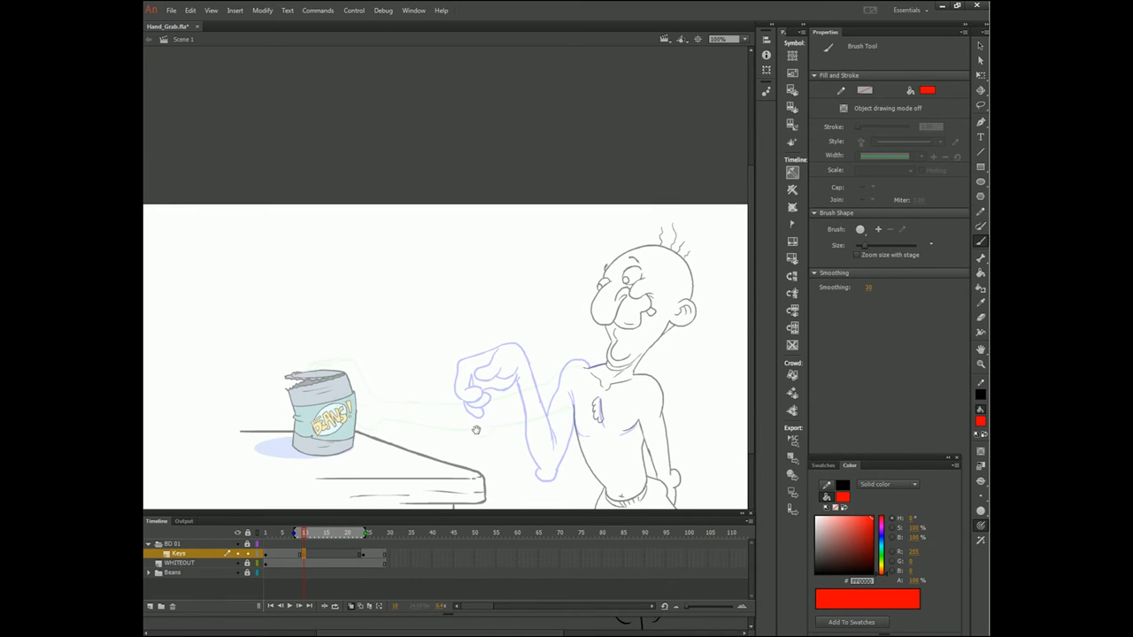
mouse_move(562, 421)
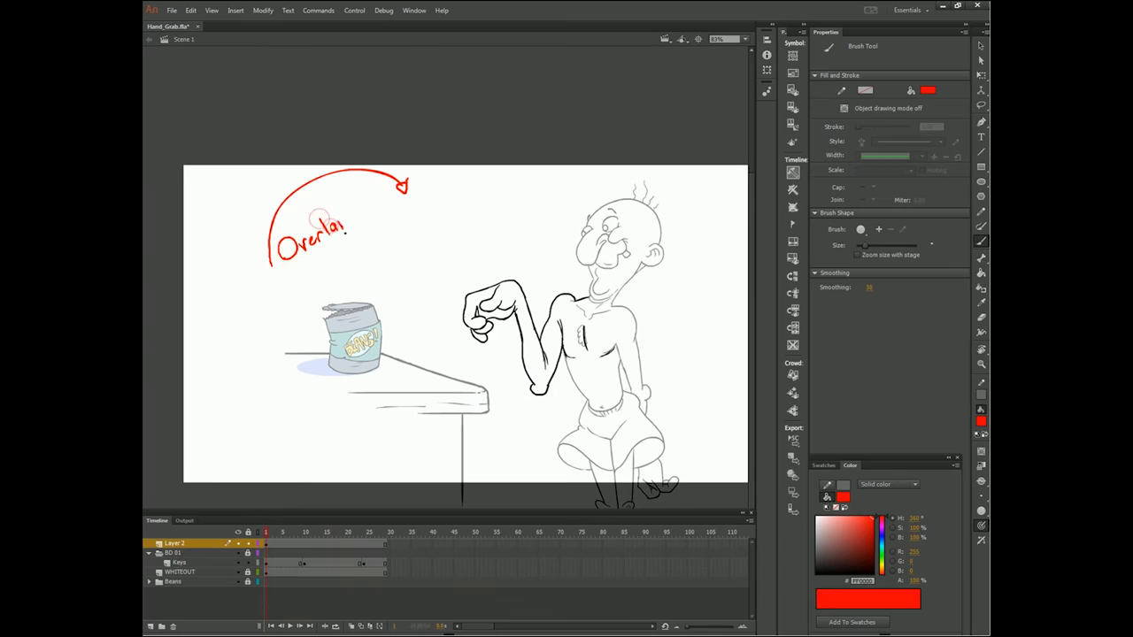
- Hand-write red notes 'Overlap!, secondary, moved by primary' with an arrow above the can
drag(341, 216, 376, 230)
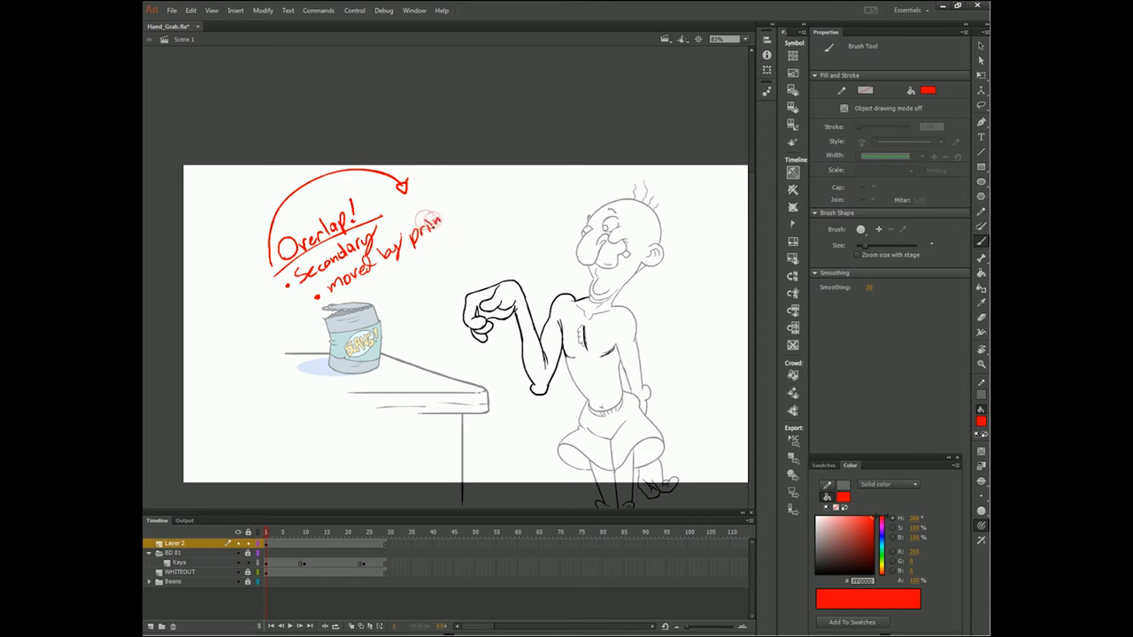
click(220, 25)
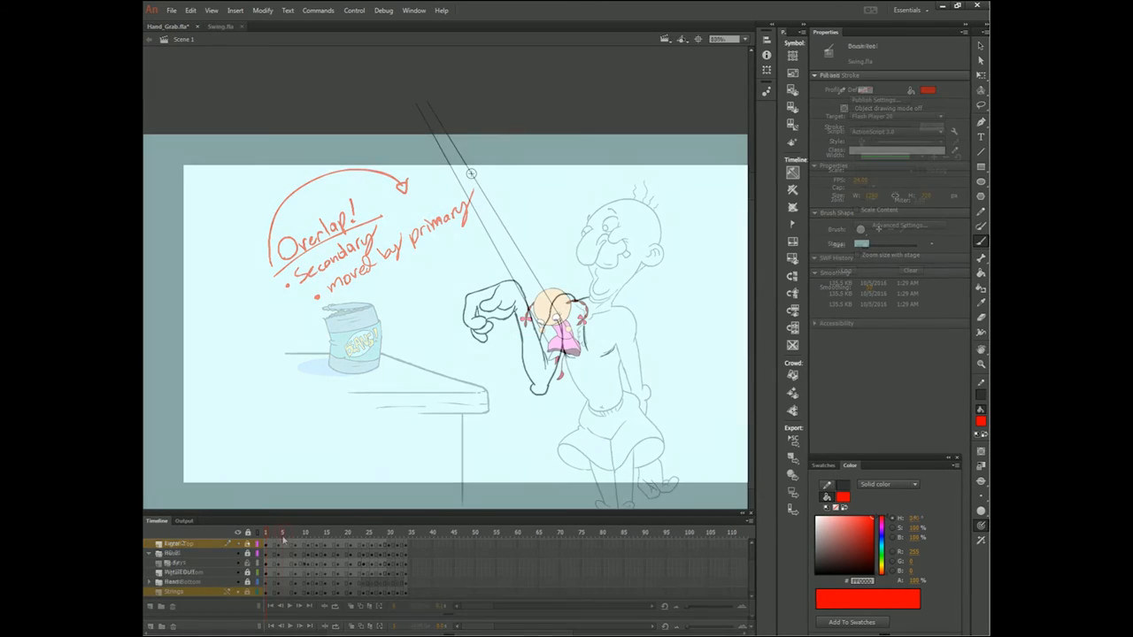
- Switch to Swing.fla and scrub through frames of the girl's swing animation
click(222, 26)
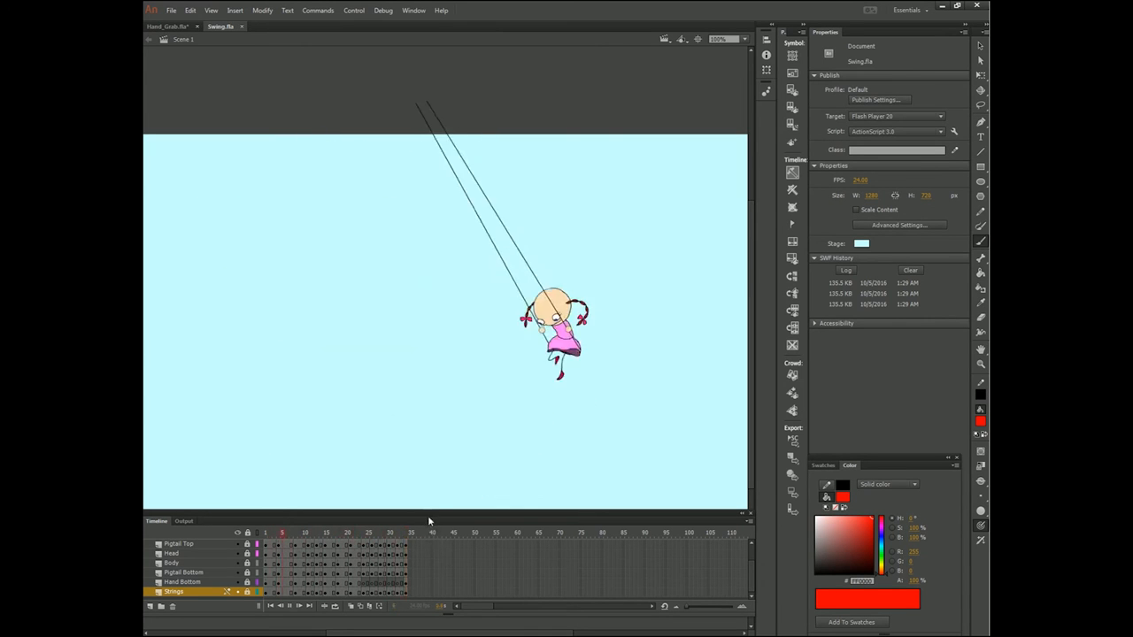
click(368, 532)
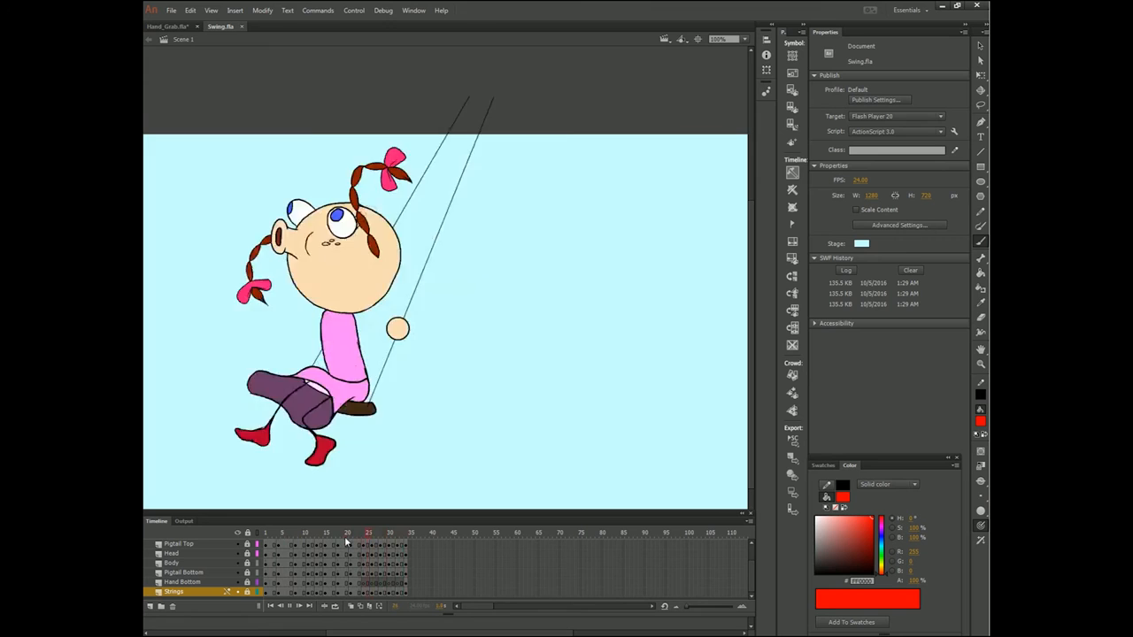
click(282, 532)
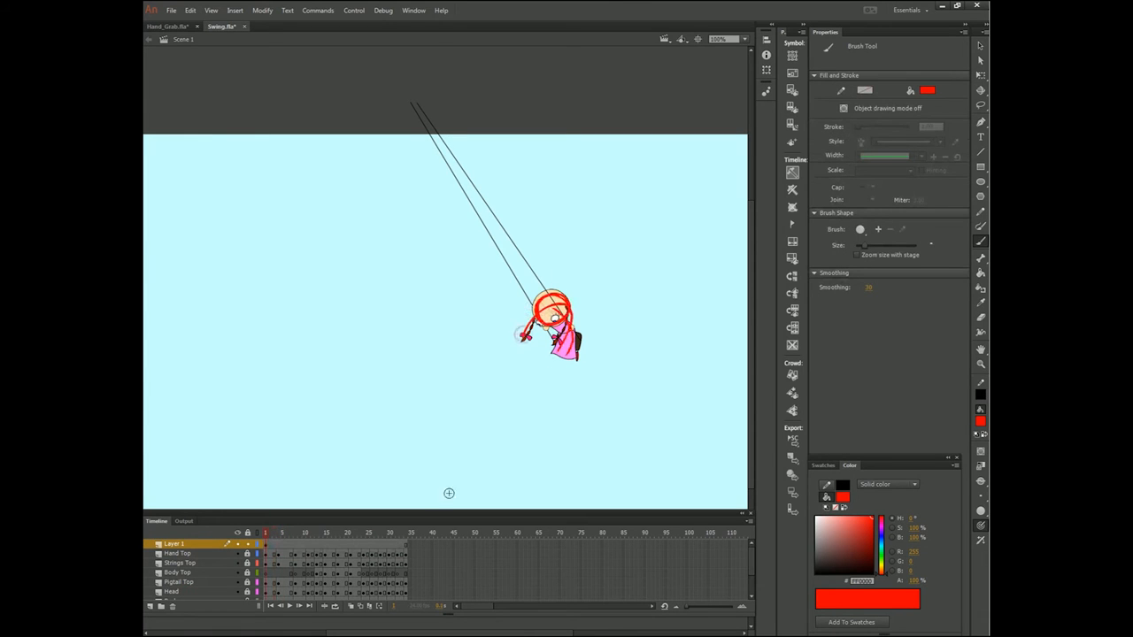
click(337, 533)
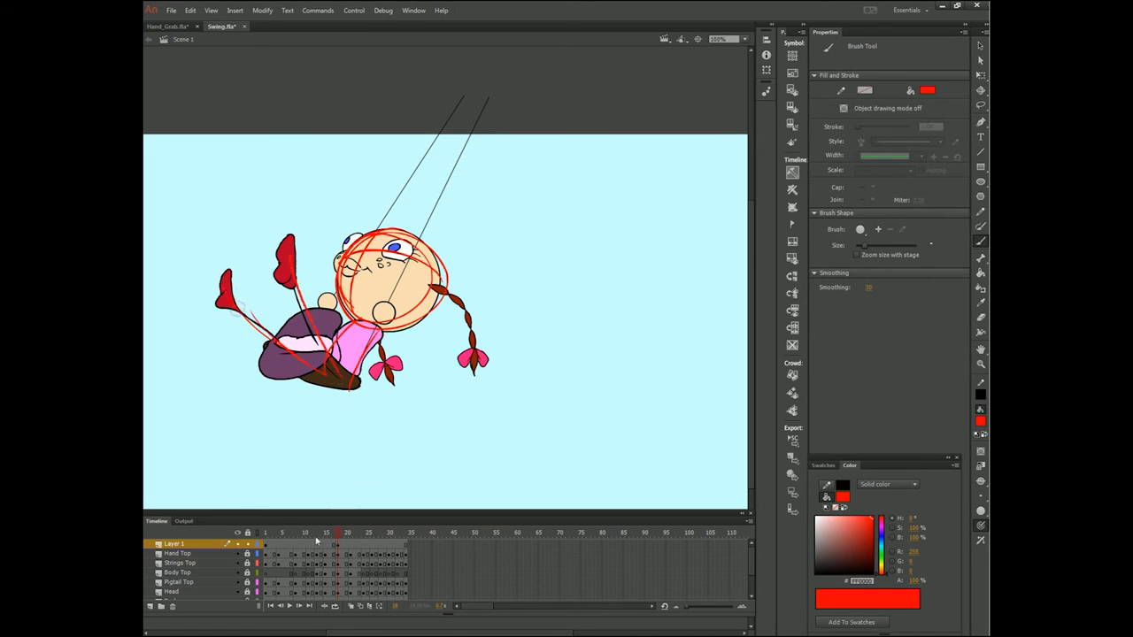
click(266, 532)
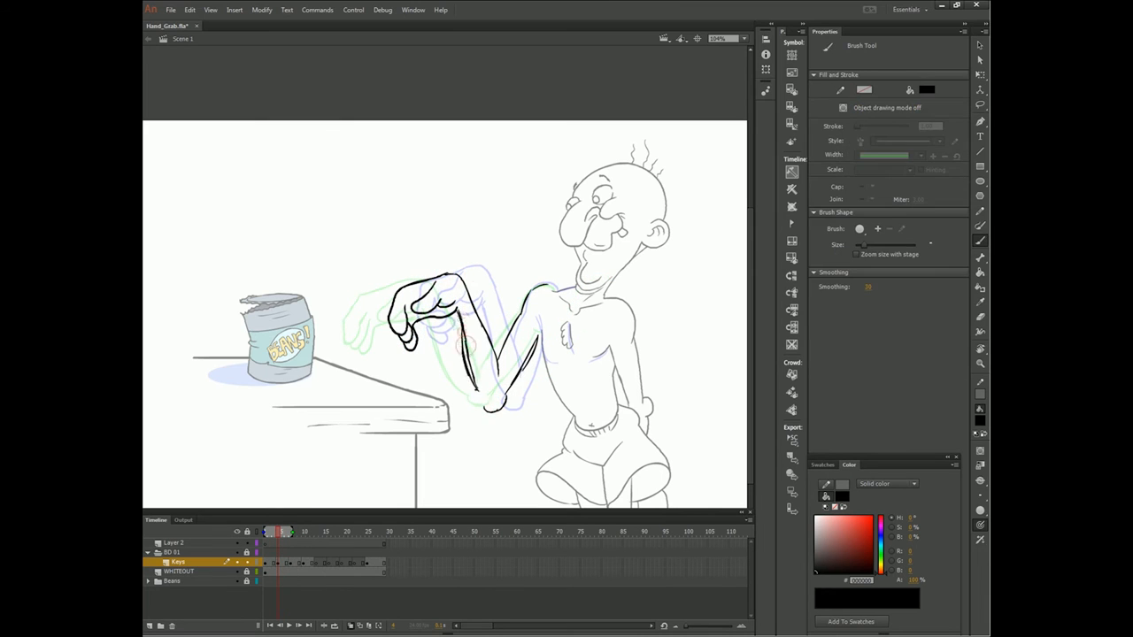
- Back in Hand_Grab.fla, ink clean black breakdown arm poses arcing toward the can
click(316, 531)
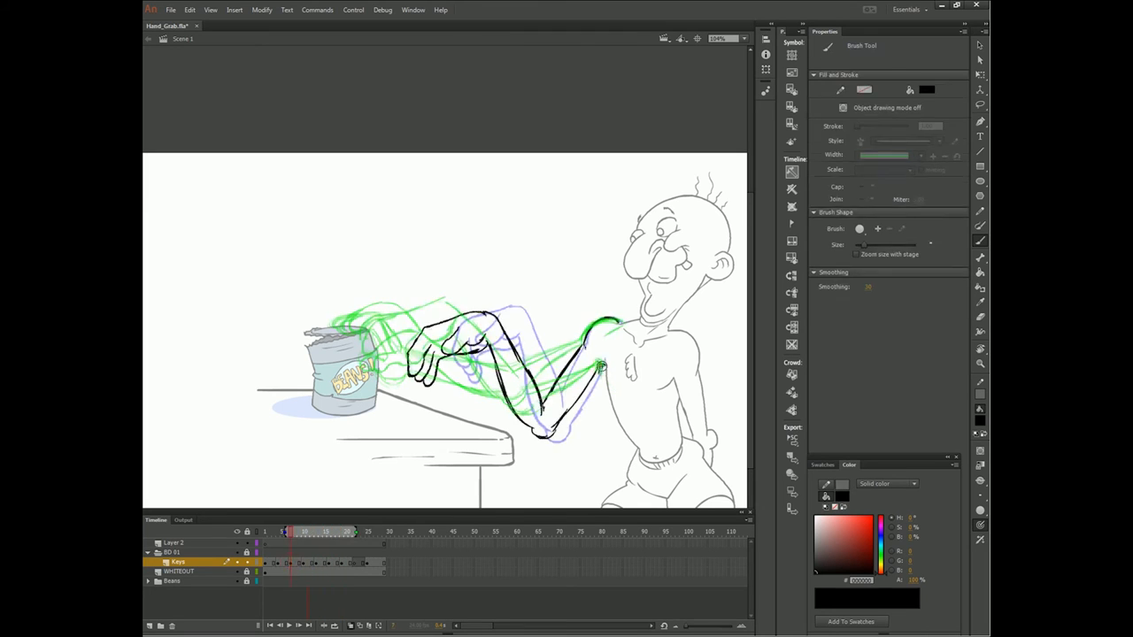
click(354, 531)
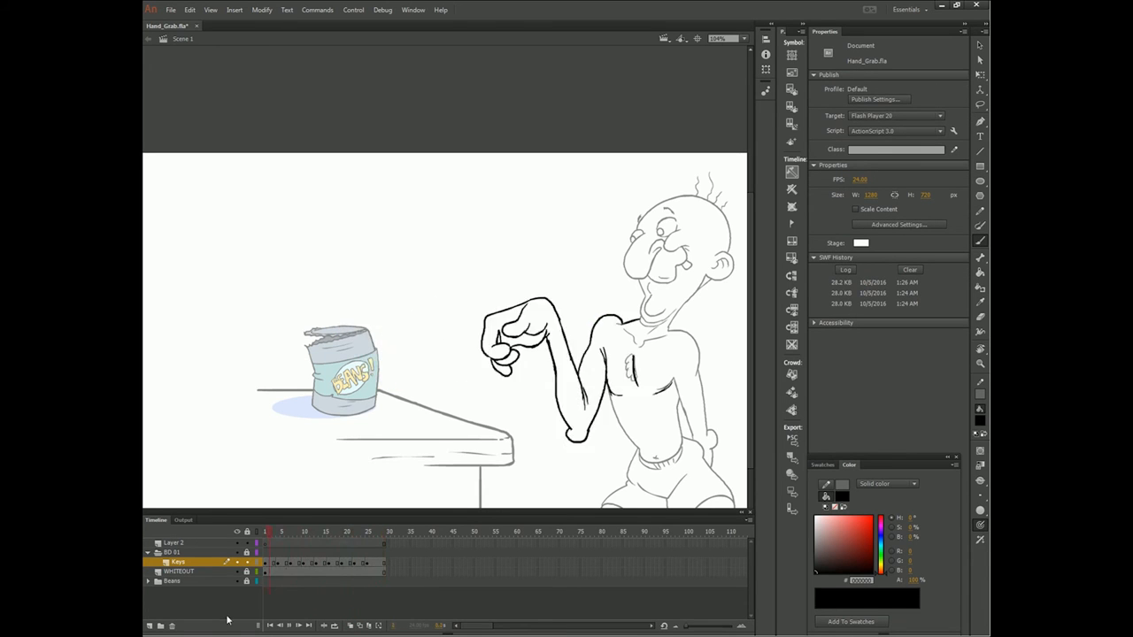
click(304, 531)
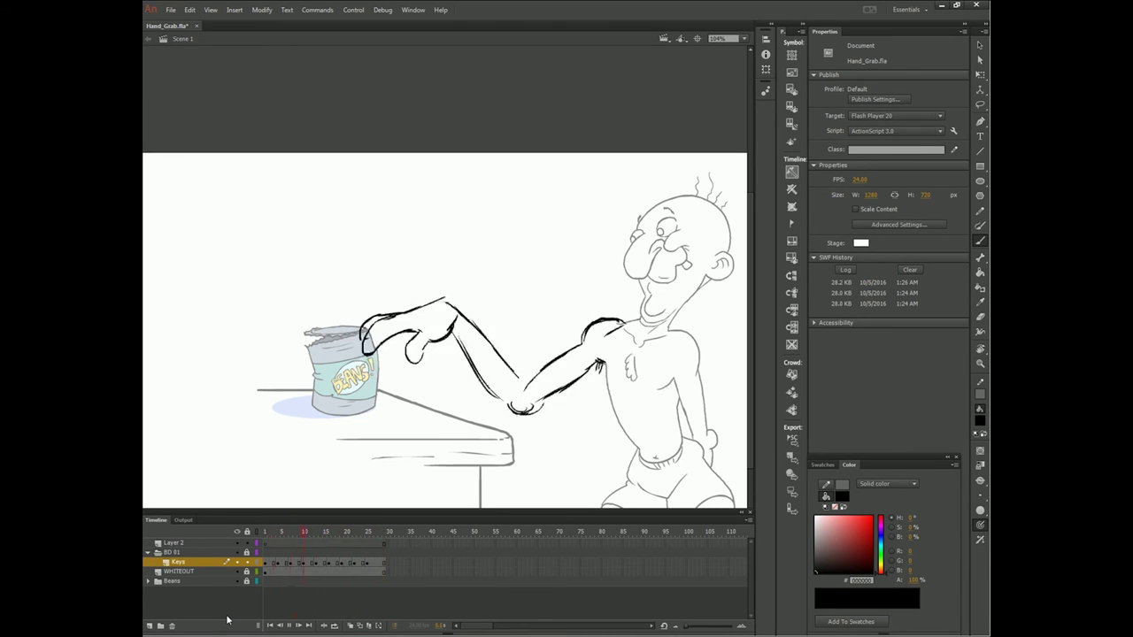
click(281, 531)
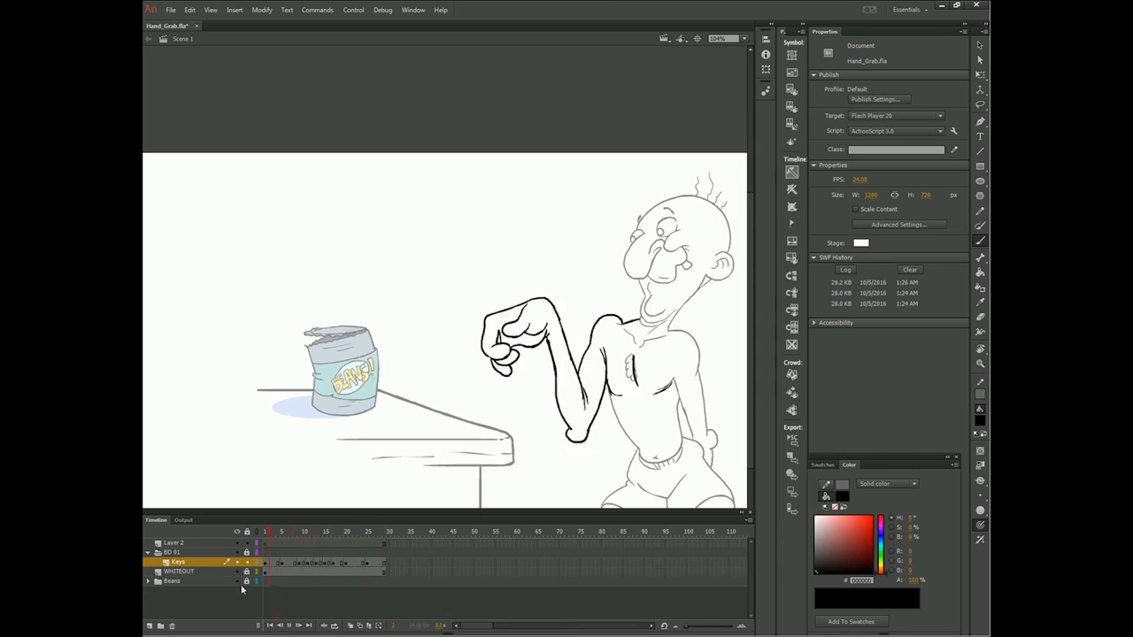
click(387, 532)
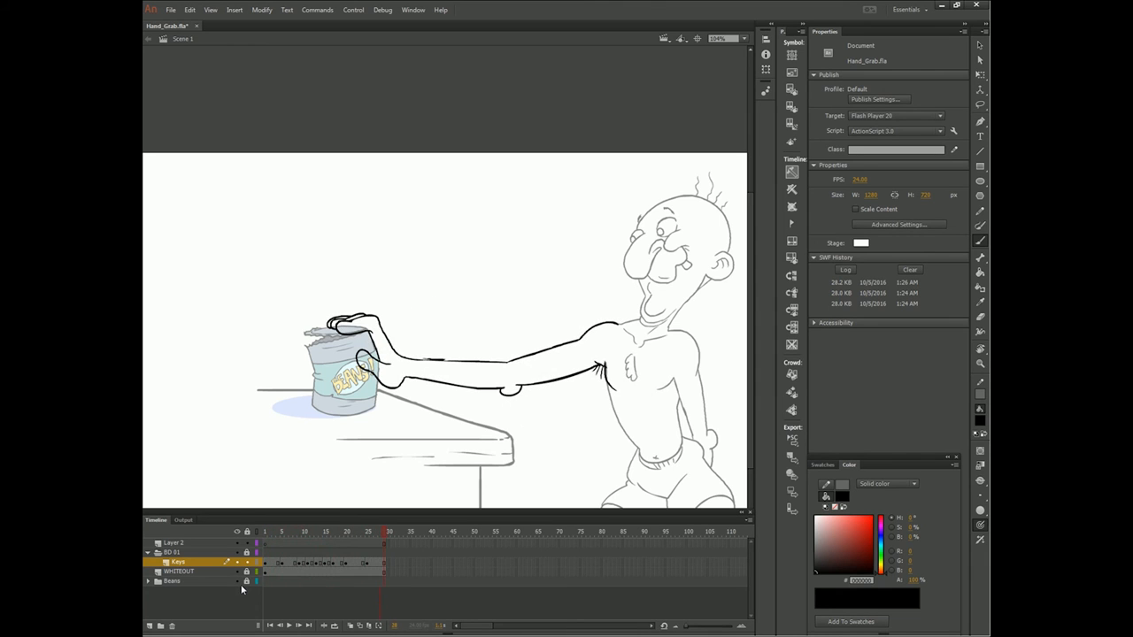
click(284, 531)
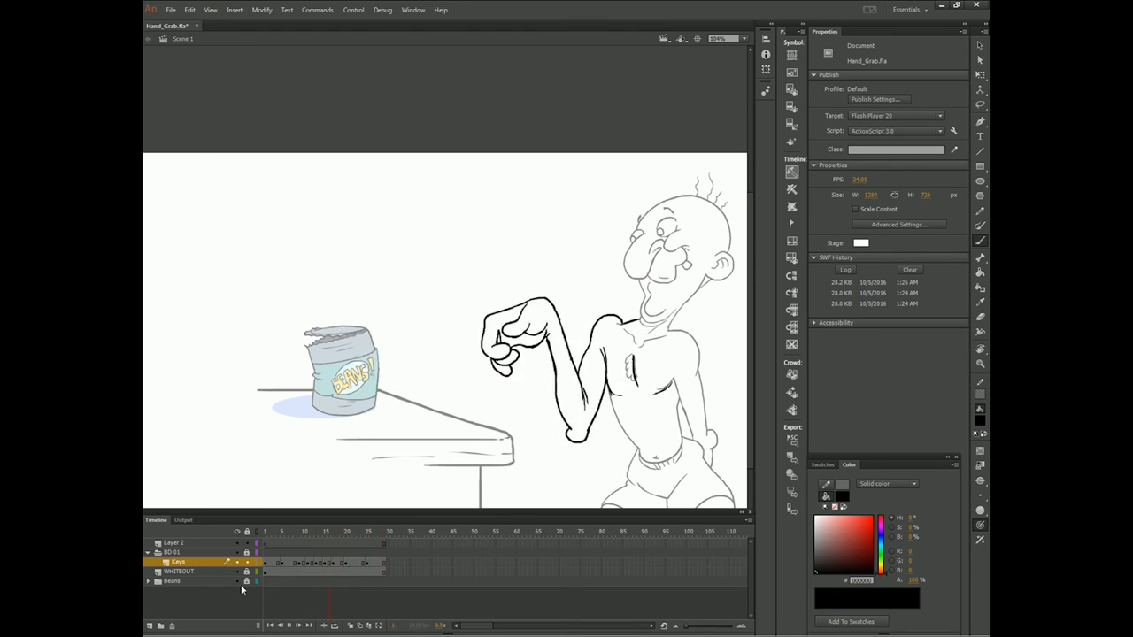
click(388, 531)
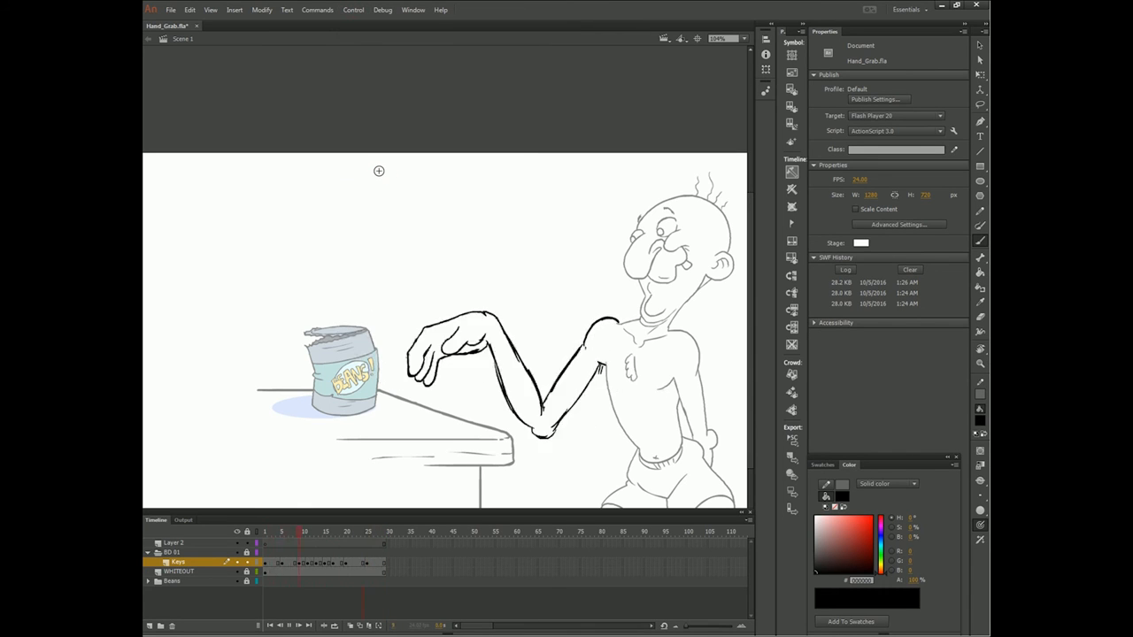
click(366, 531)
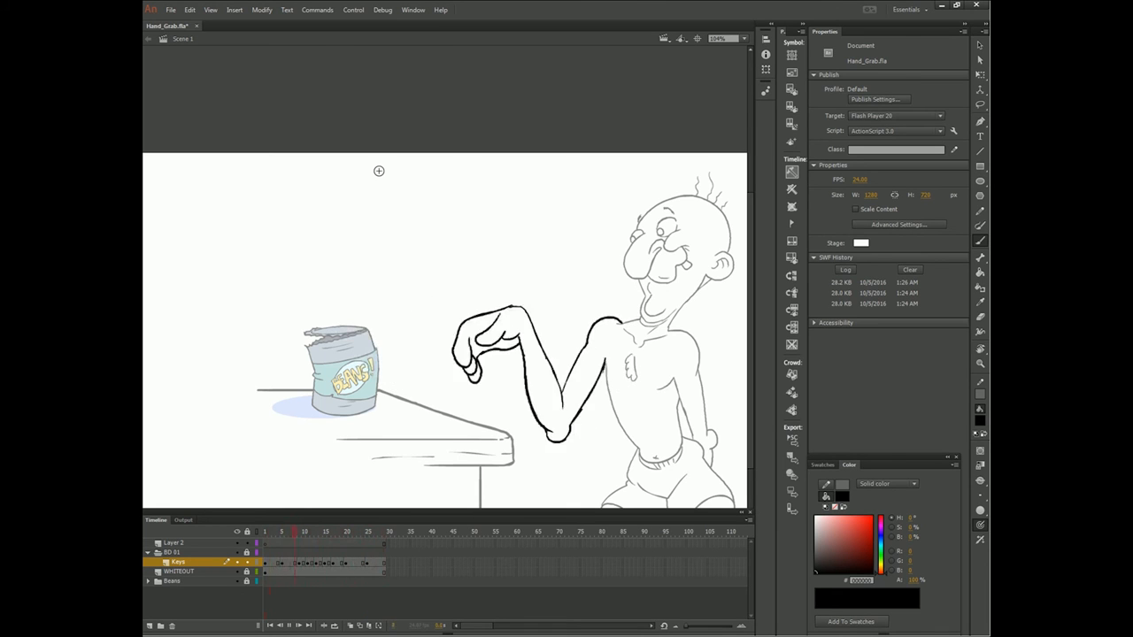
click(348, 531)
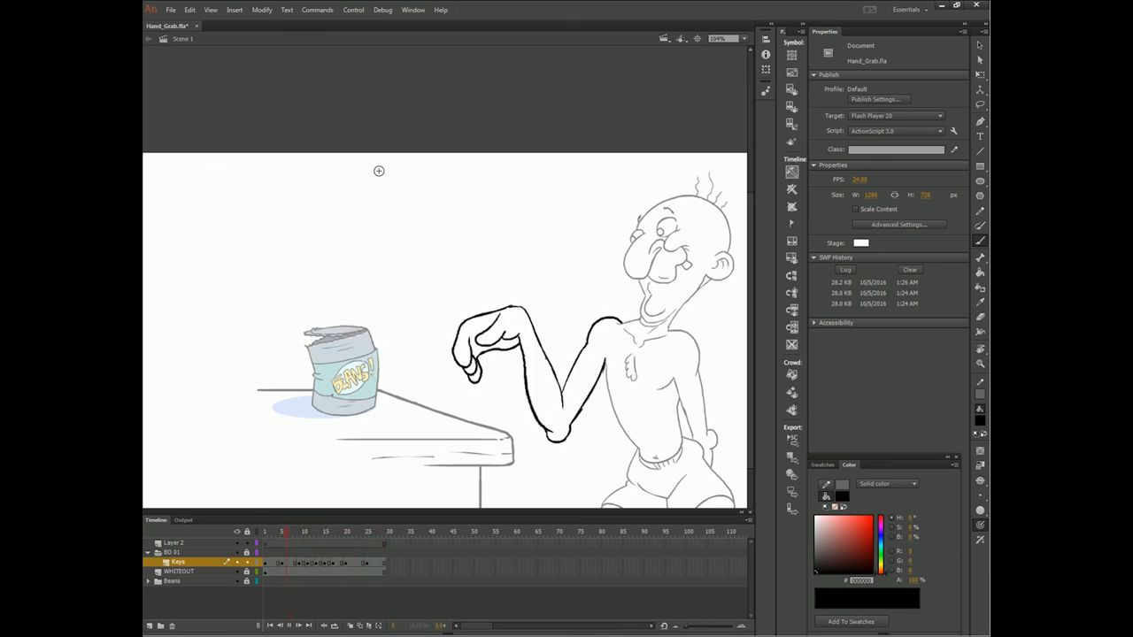
click(347, 531)
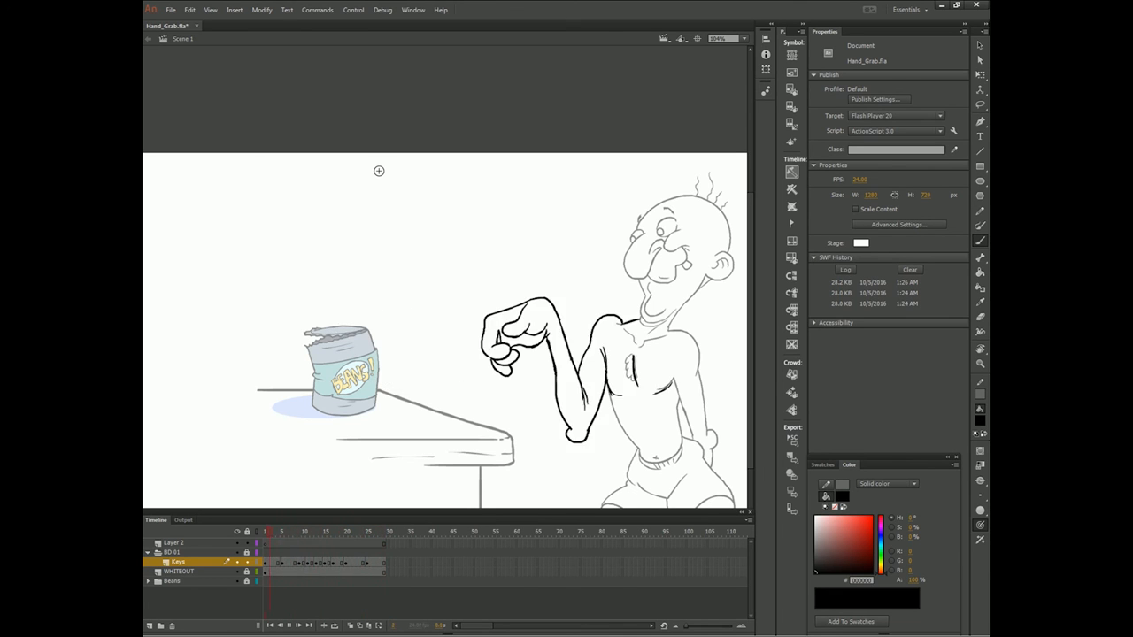
click(325, 531)
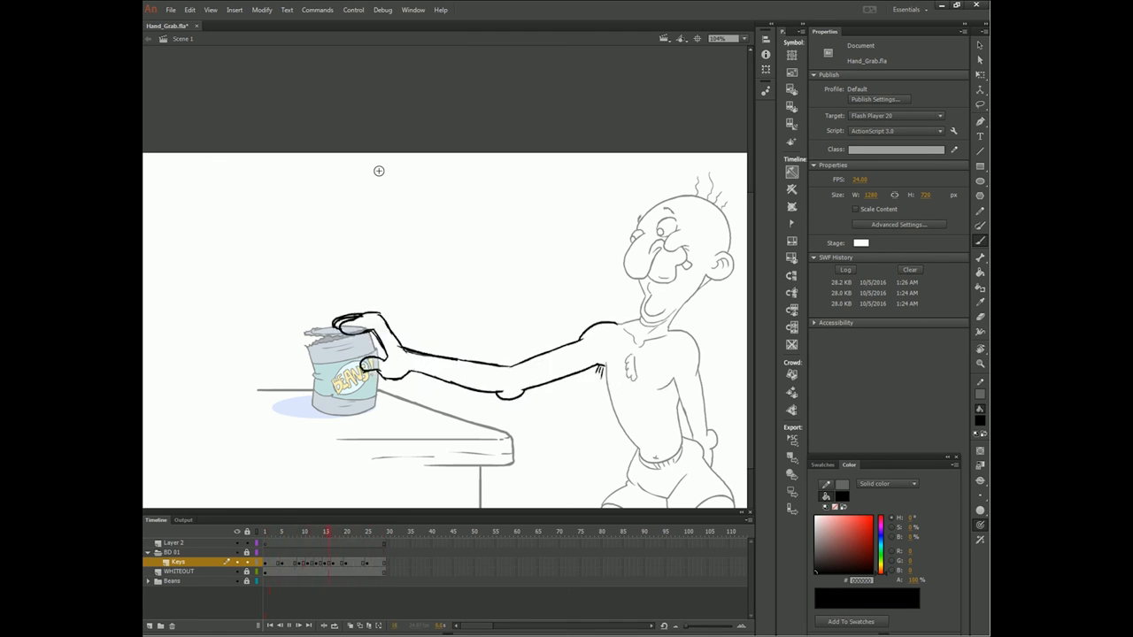